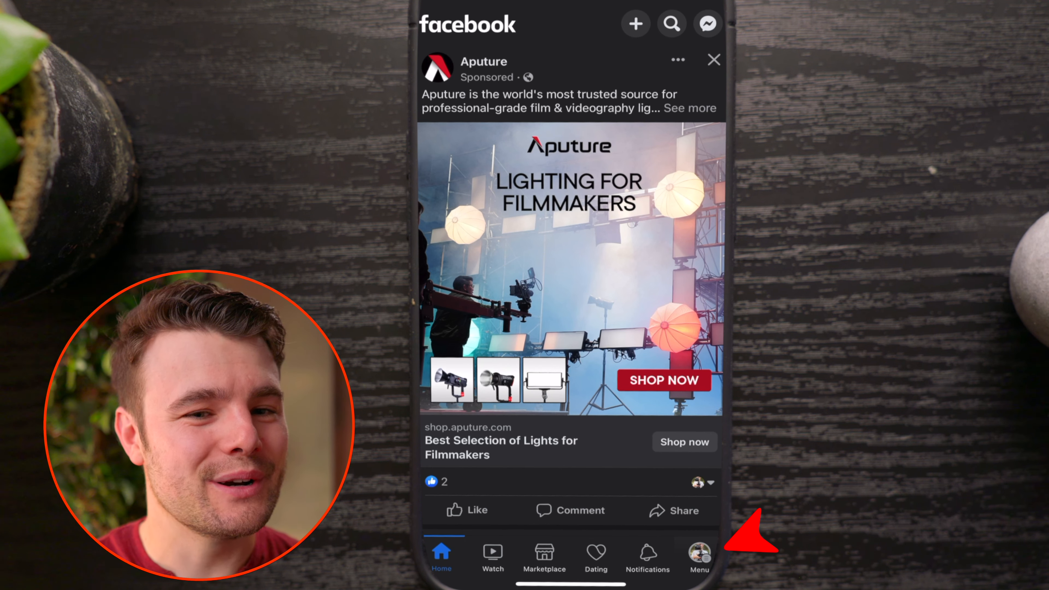
# Navigate Menu > Settings > Your information and permissions > Upload contacts and switch Upload Contacts on for the Facebook account
pyautogui.click(699, 559)
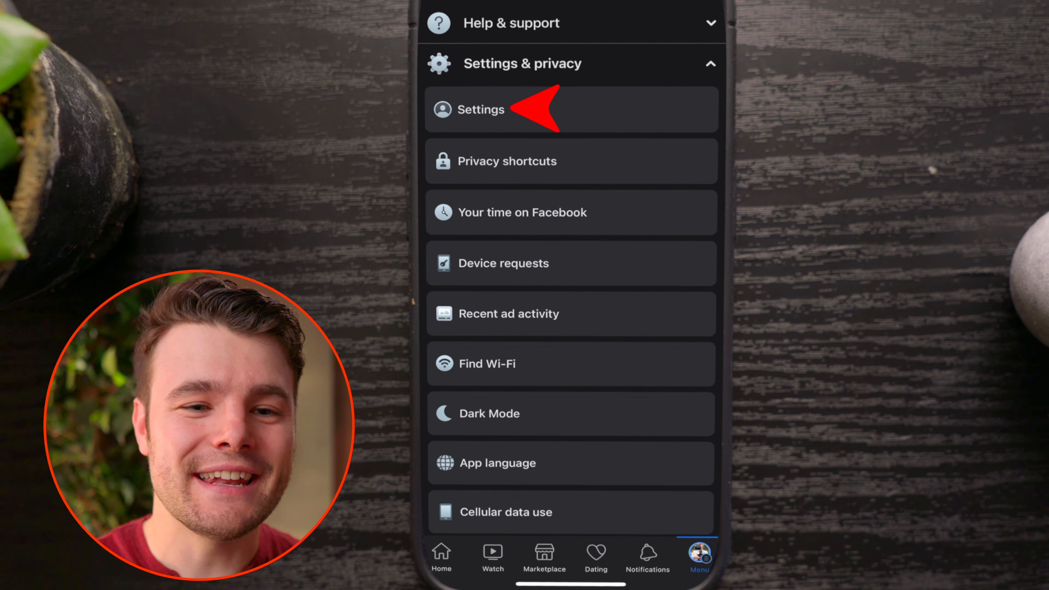
pyautogui.click(480, 109)
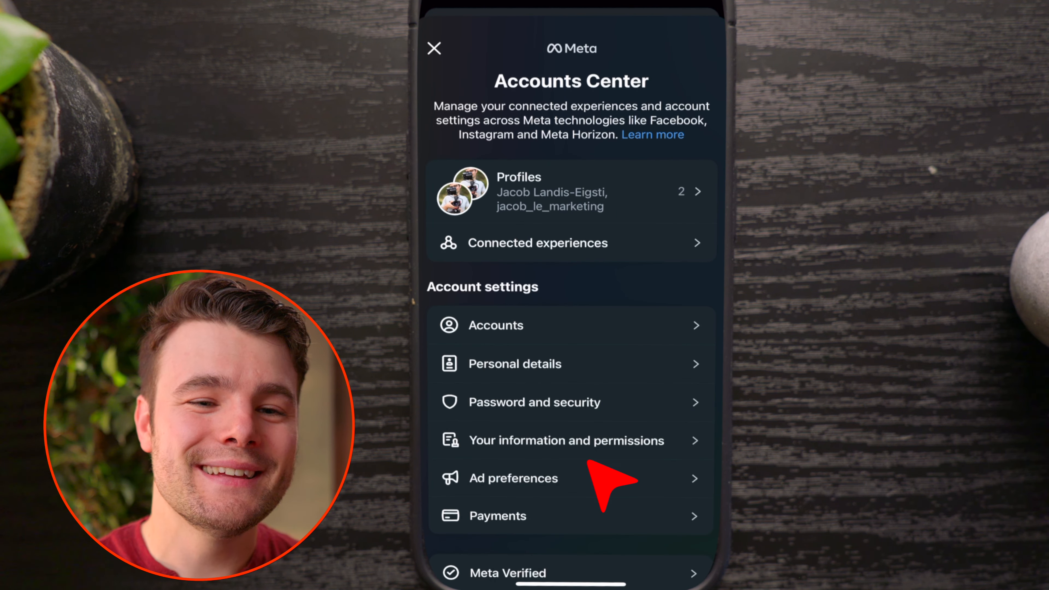
pyautogui.click(567, 440)
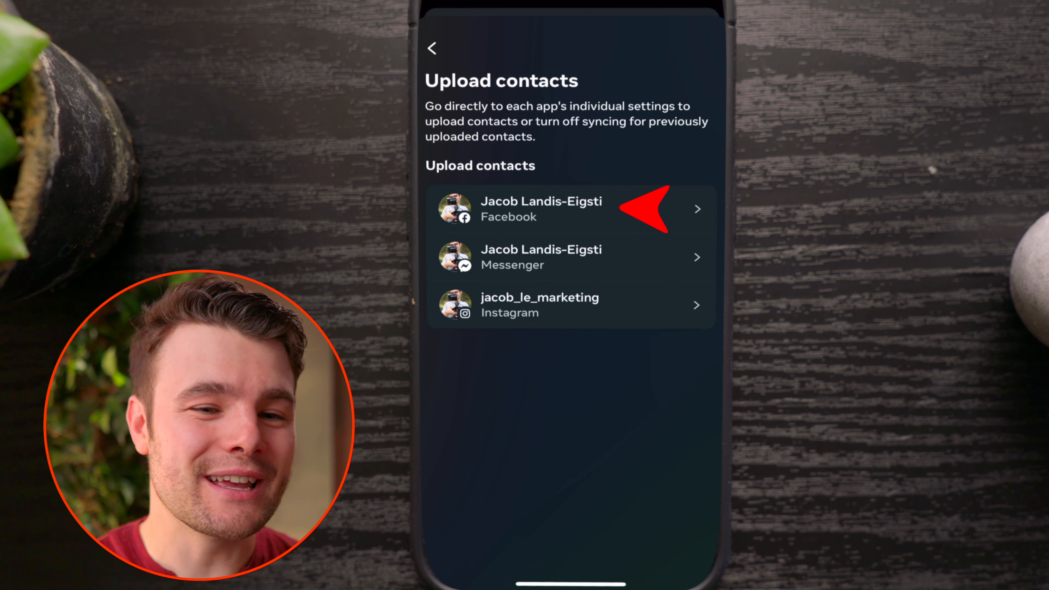
pyautogui.click(542, 208)
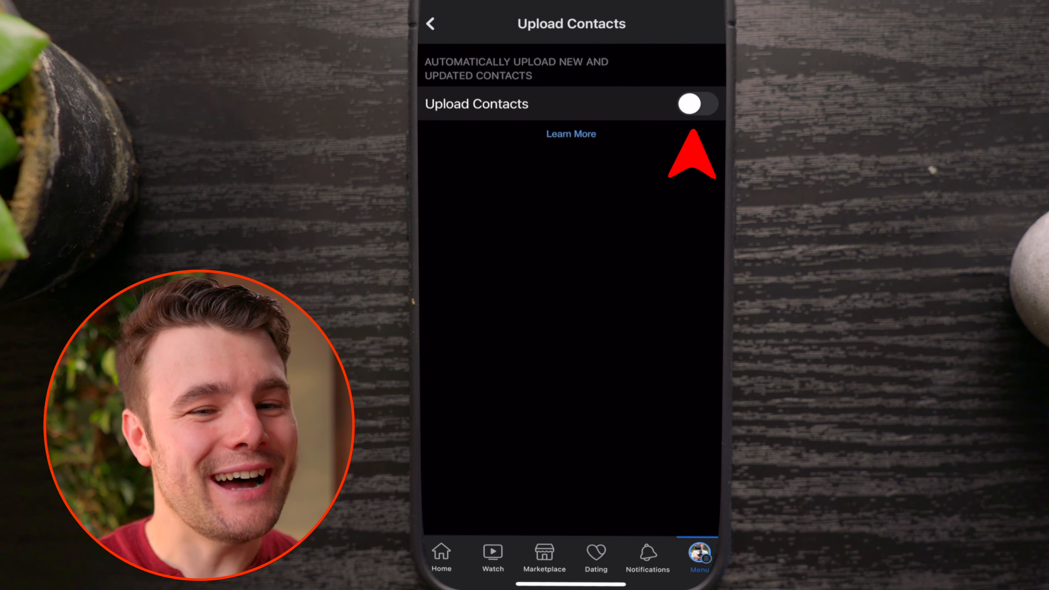
pyautogui.click(696, 104)
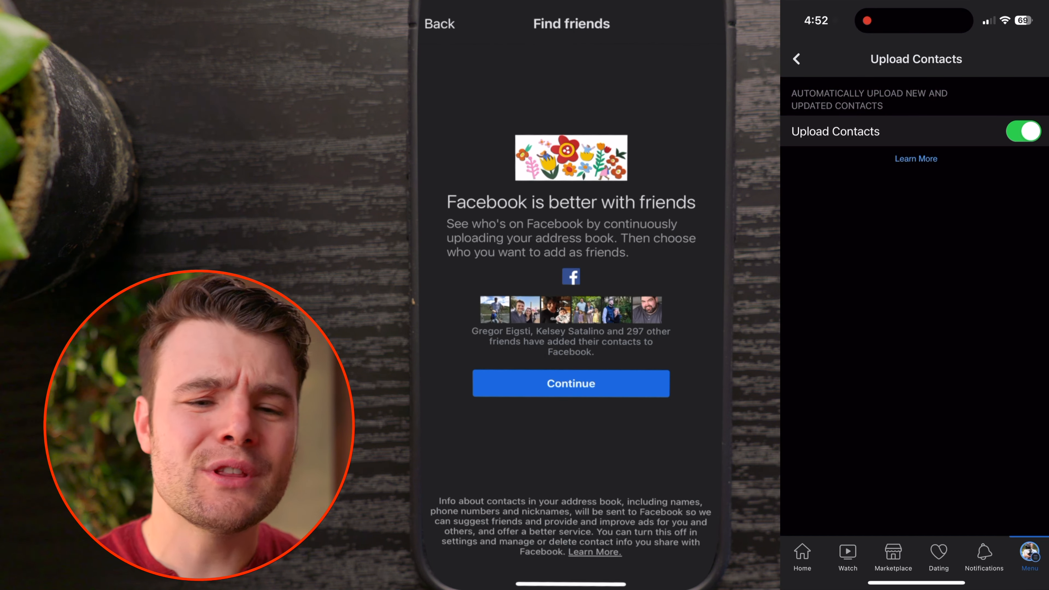
# Continue past the 'Facebook is better with friends' prompt to the Find friends screen
pyautogui.click(1022, 131)
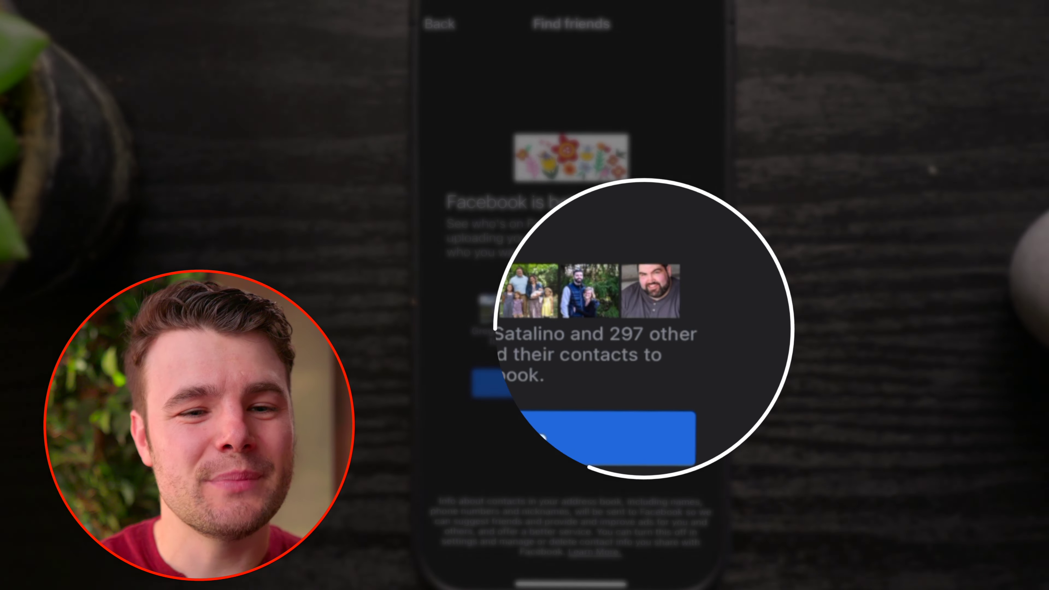
pyautogui.click(570, 435)
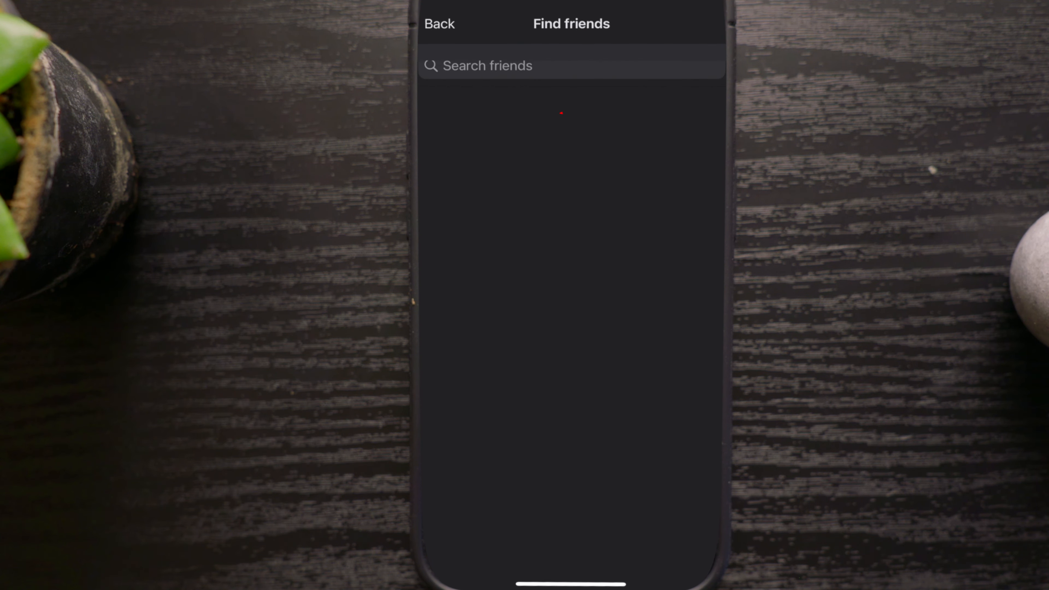
# Search the People You May Know suggestions with 'Gr', then skip to the Invite Friends contact list
pyautogui.write('Gr')
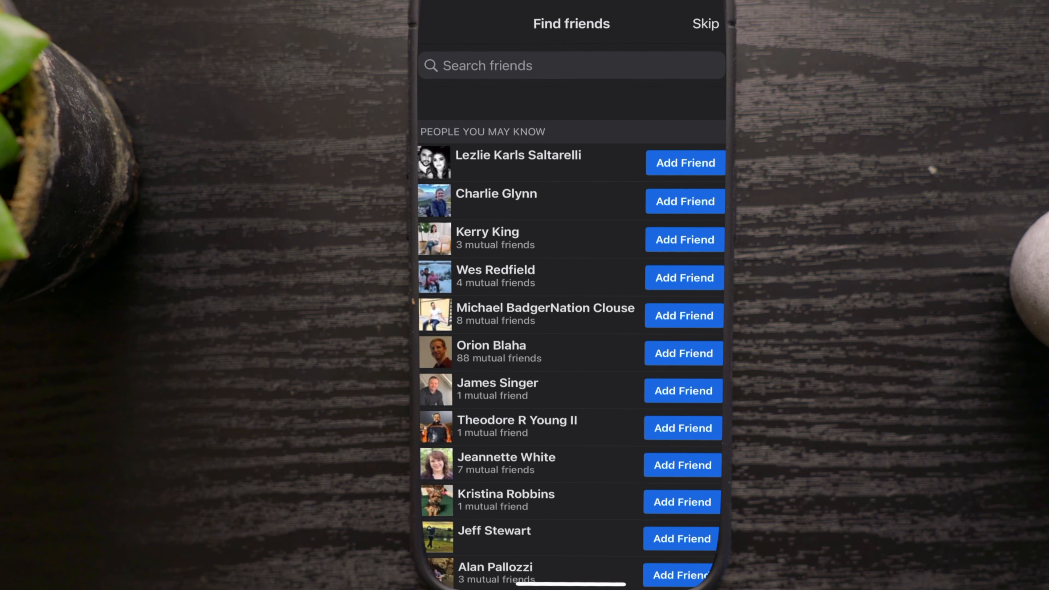
pyautogui.click(545, 66)
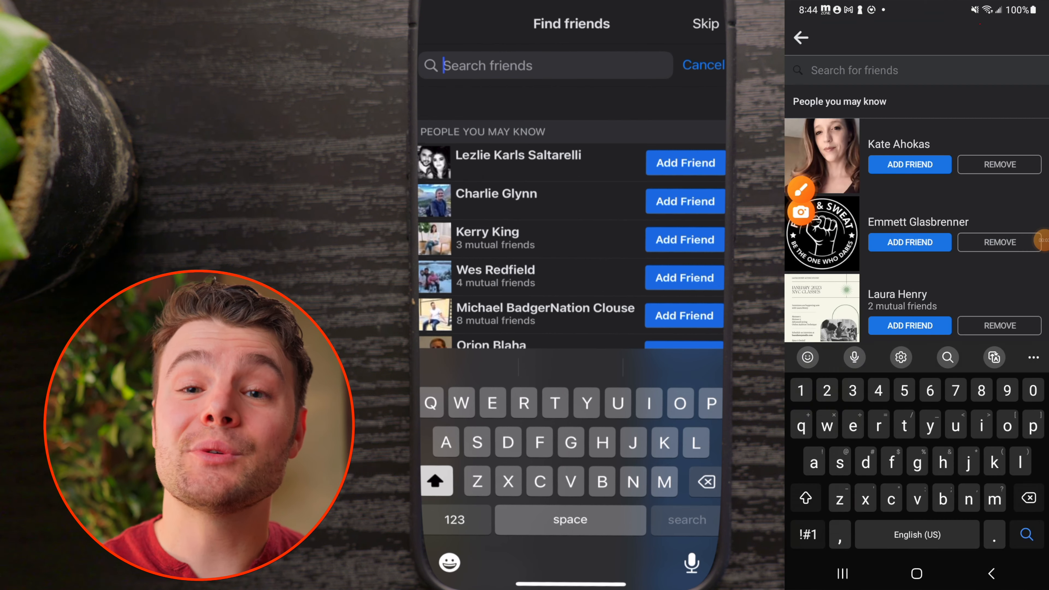
pyautogui.scroll(-3)
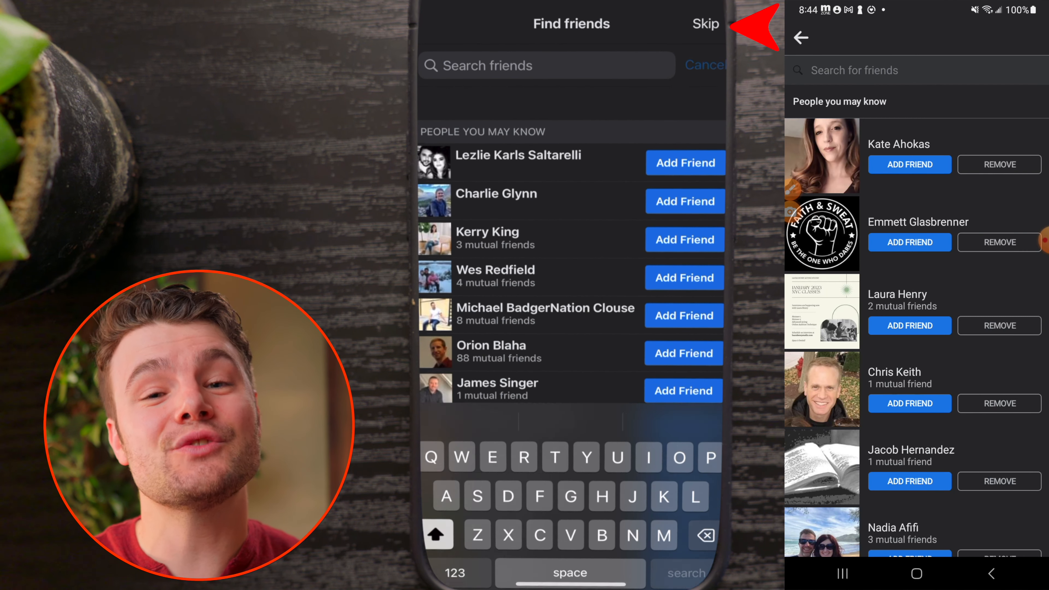
pyautogui.click(707, 23)
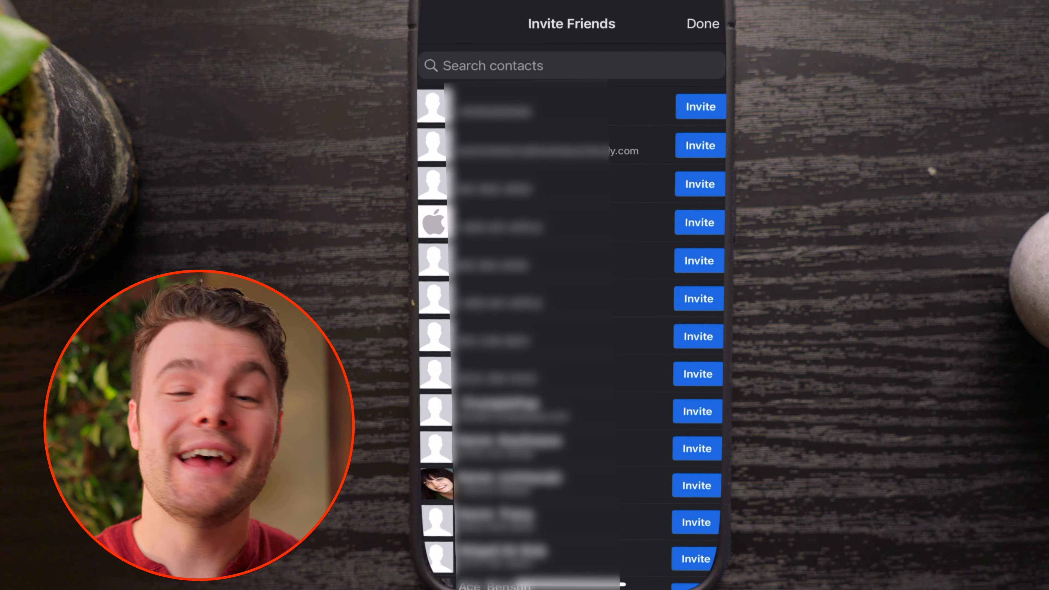